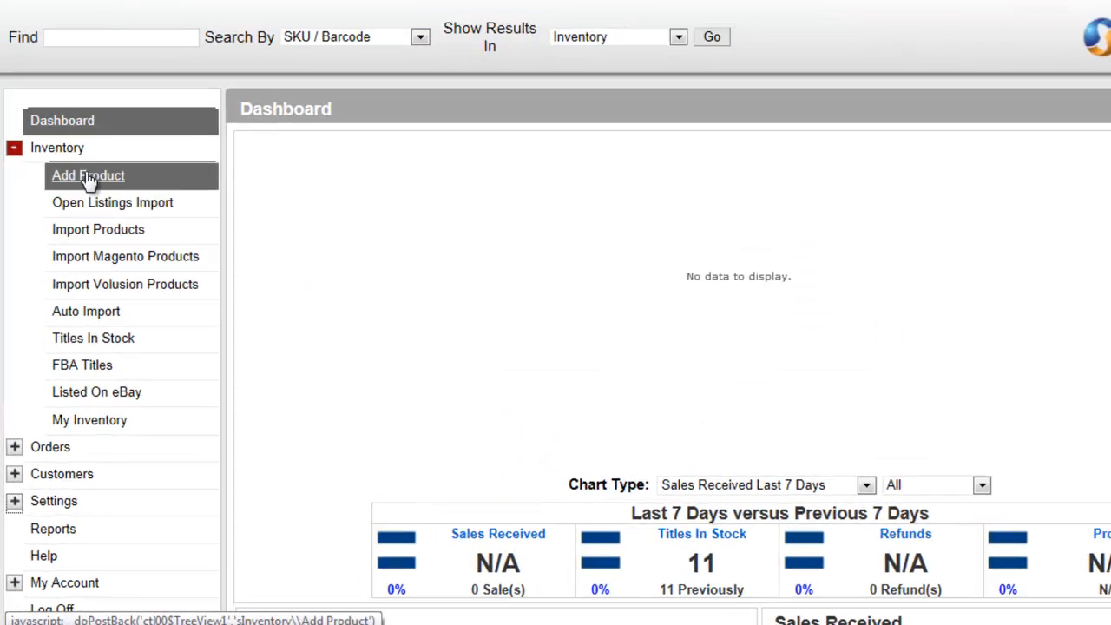
# - Expand Settings in the navigation tree and go to Volusion Account Settings
pyautogui.click(14, 148)
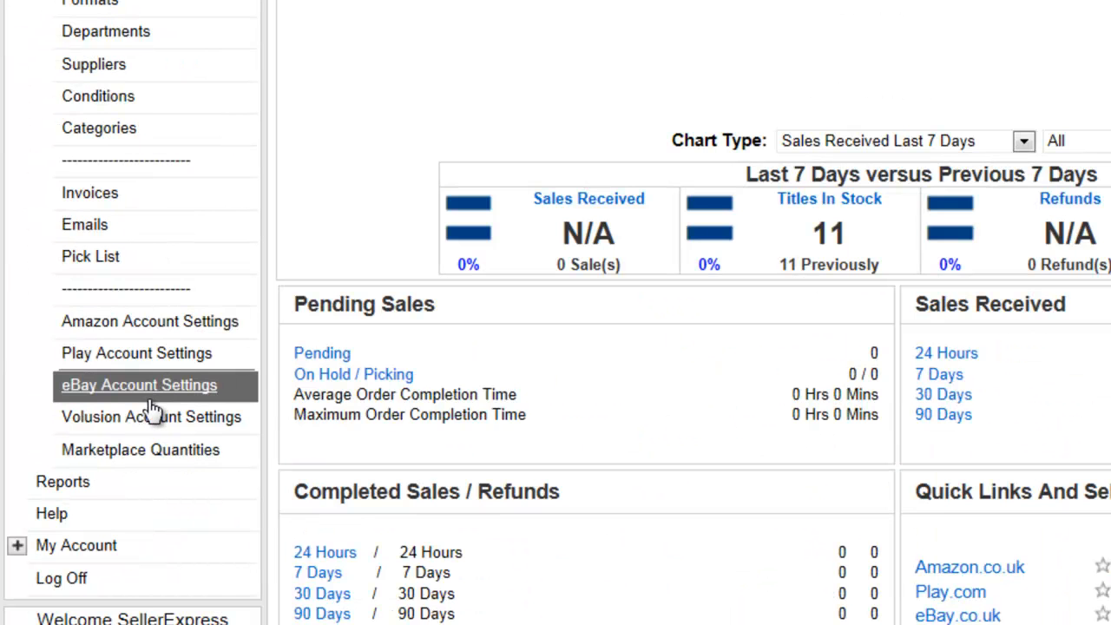
pyautogui.click(151, 417)
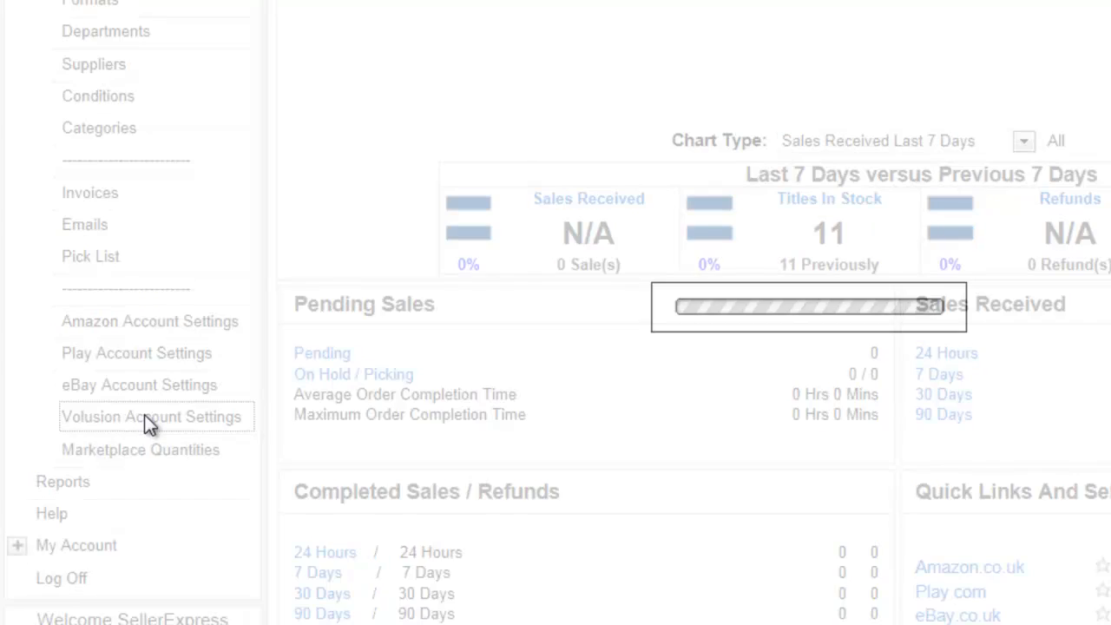
# - Change the Order Processing Type dropdown to 'Create Orders On Volusion'
pyautogui.click(150, 417)
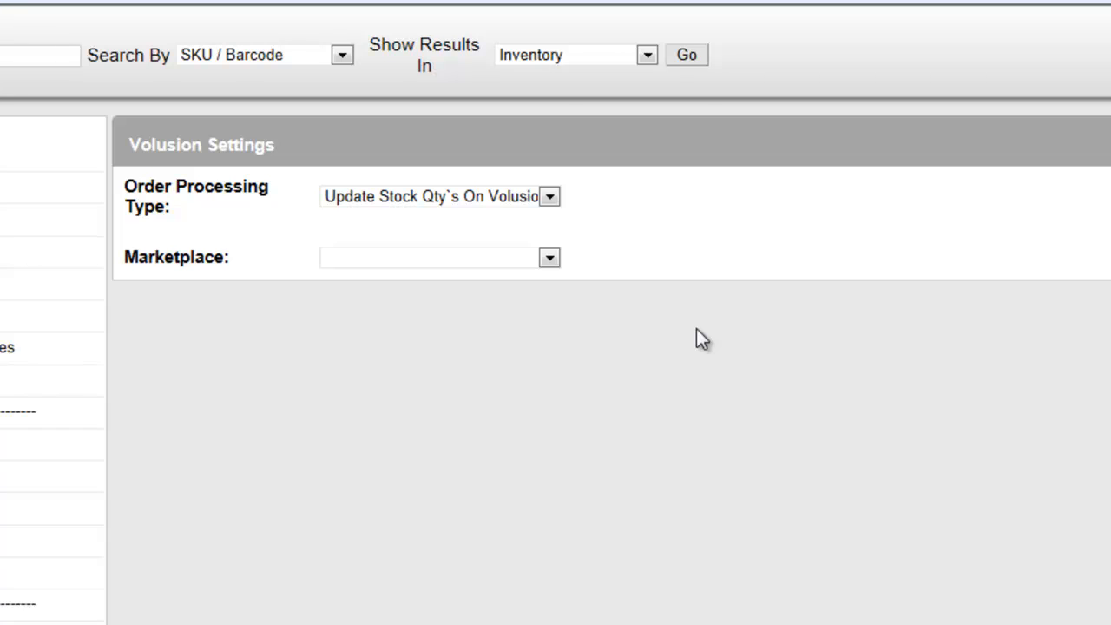
pyautogui.moveTo(538, 217)
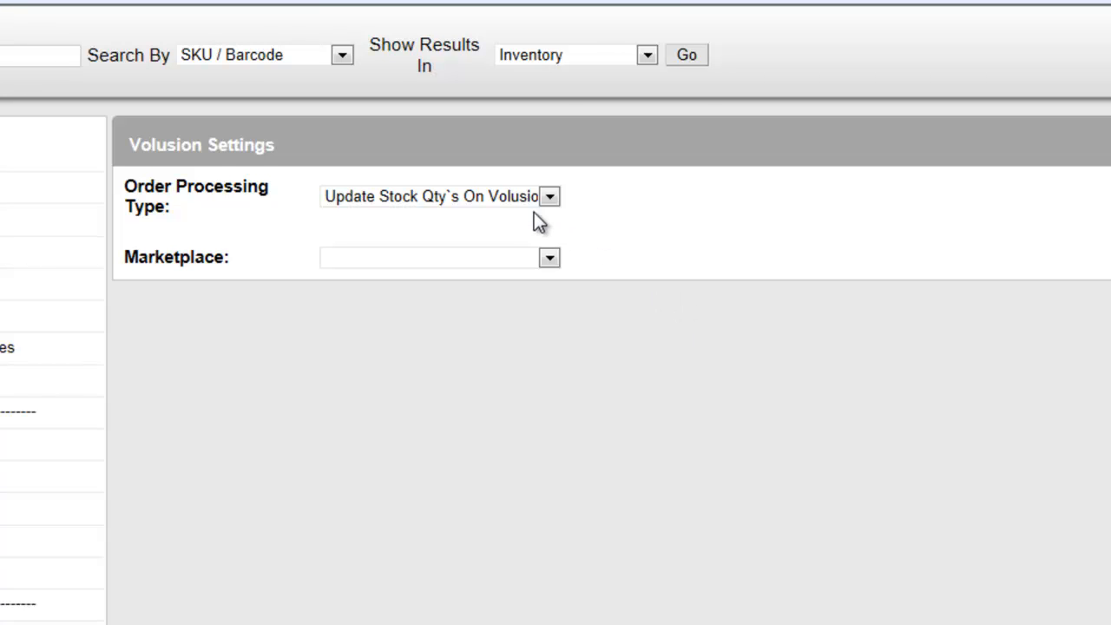
pyautogui.click(549, 195)
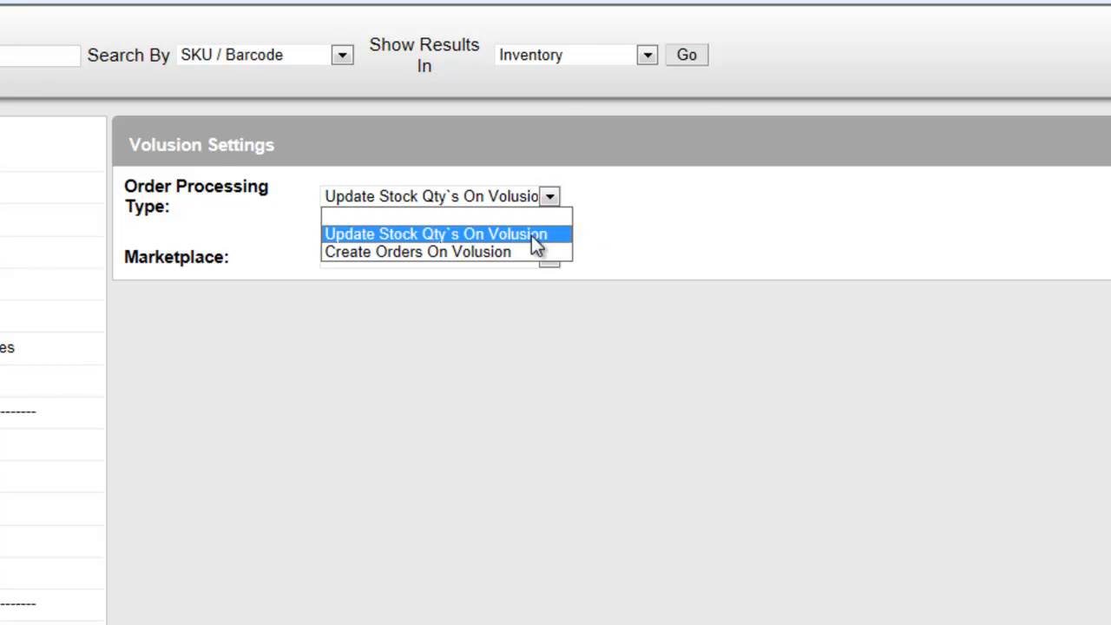
pyautogui.moveTo(569, 246)
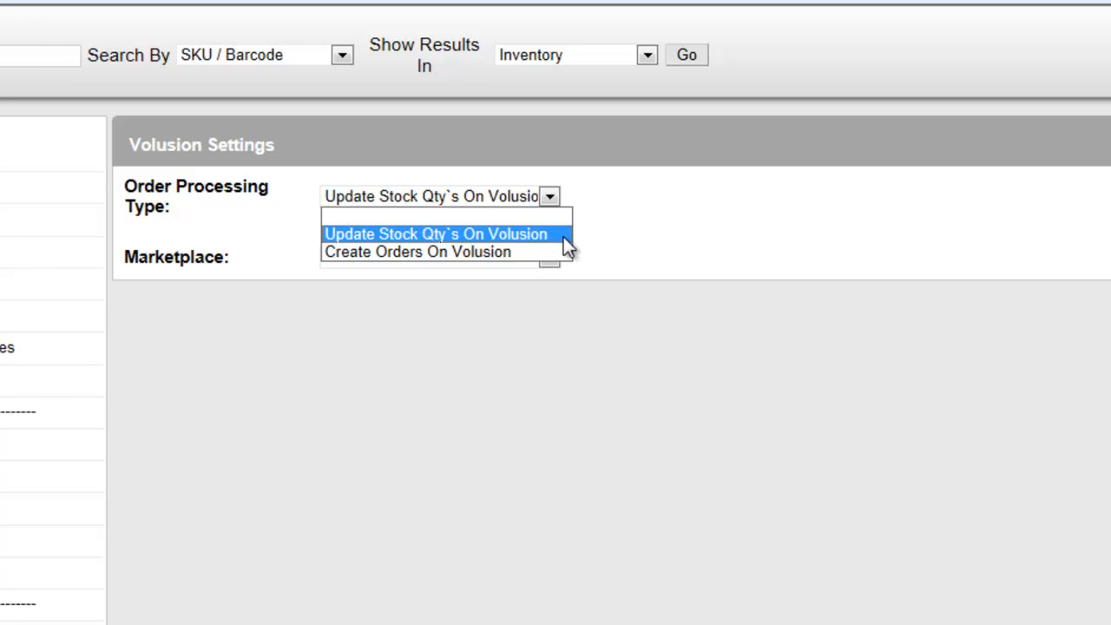
pyautogui.moveTo(548, 243)
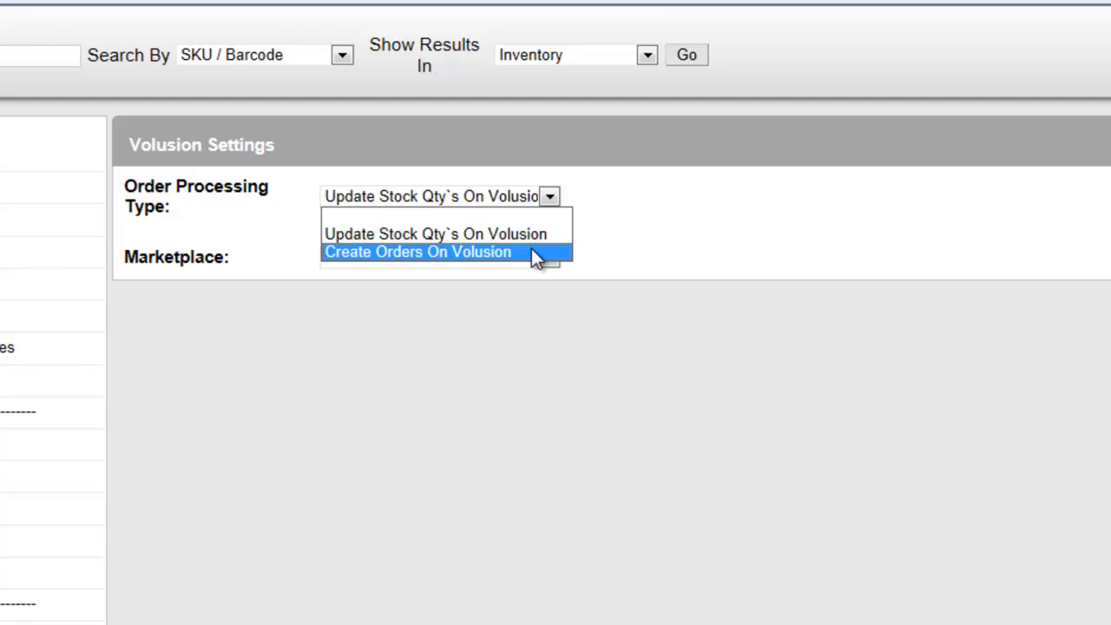
pyautogui.click(418, 251)
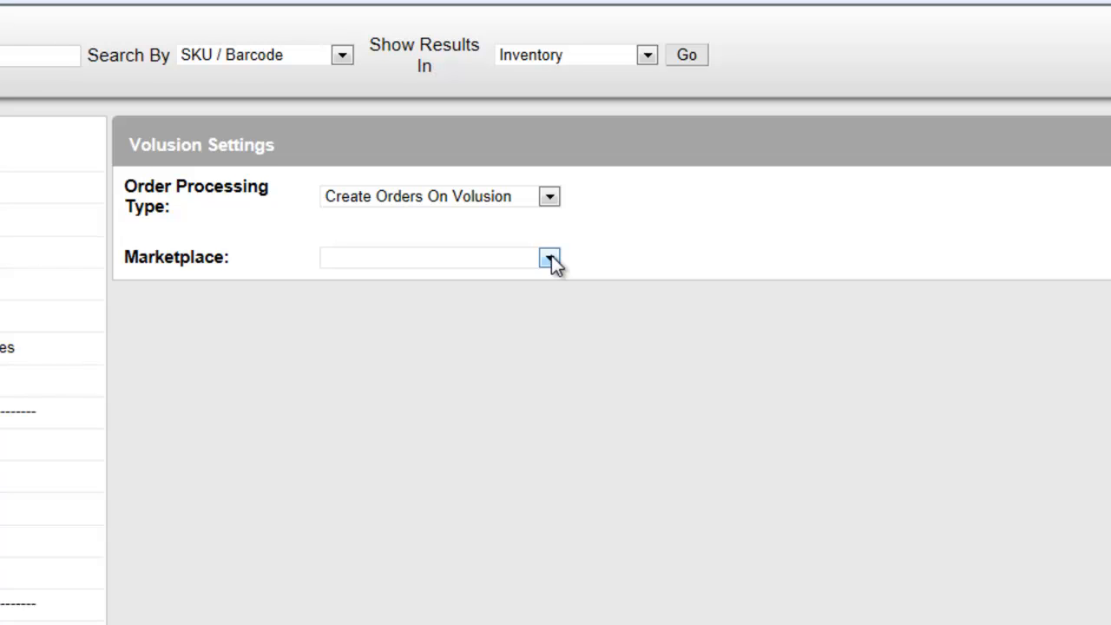
# - Choose Amazon.co.uk from the Marketplace dropdown to show its shipping mapping table
pyautogui.click(549, 257)
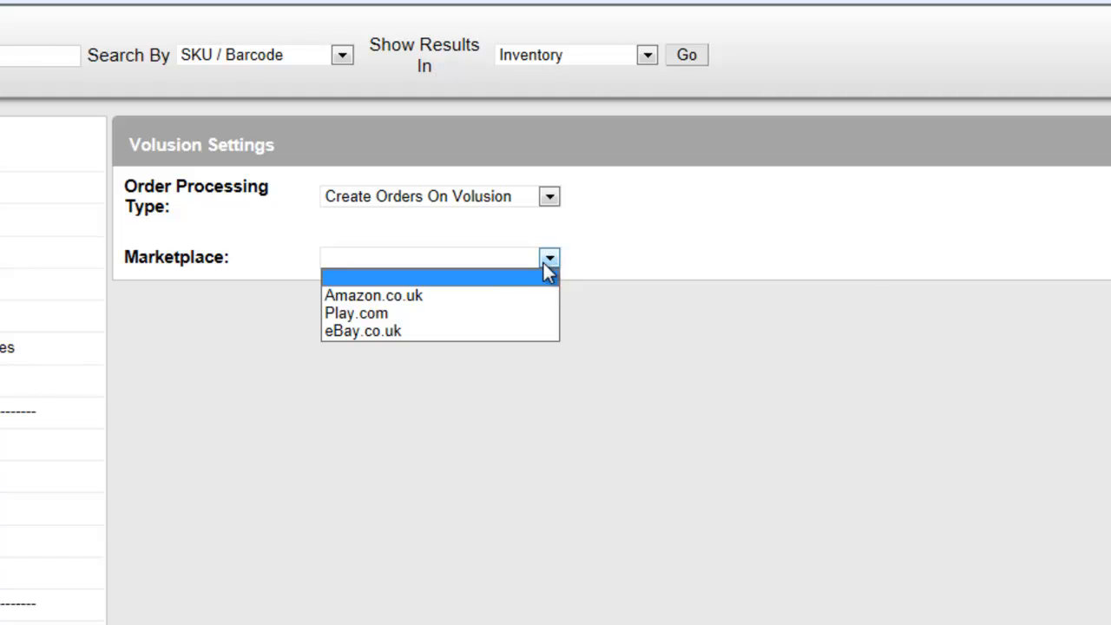
pyautogui.click(374, 295)
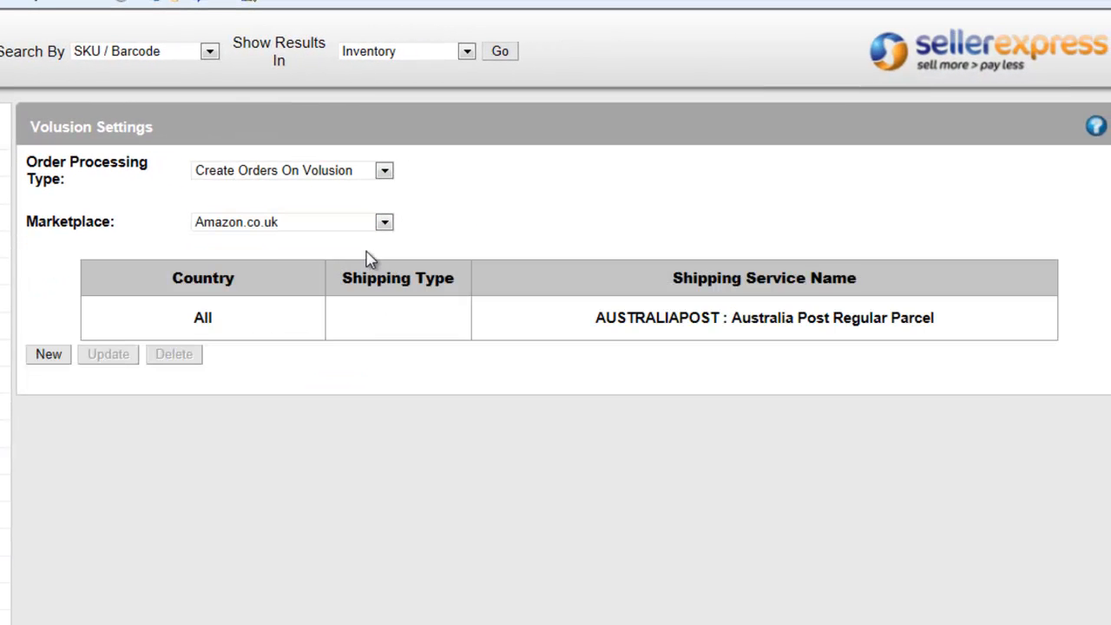
pyautogui.moveTo(468, 230)
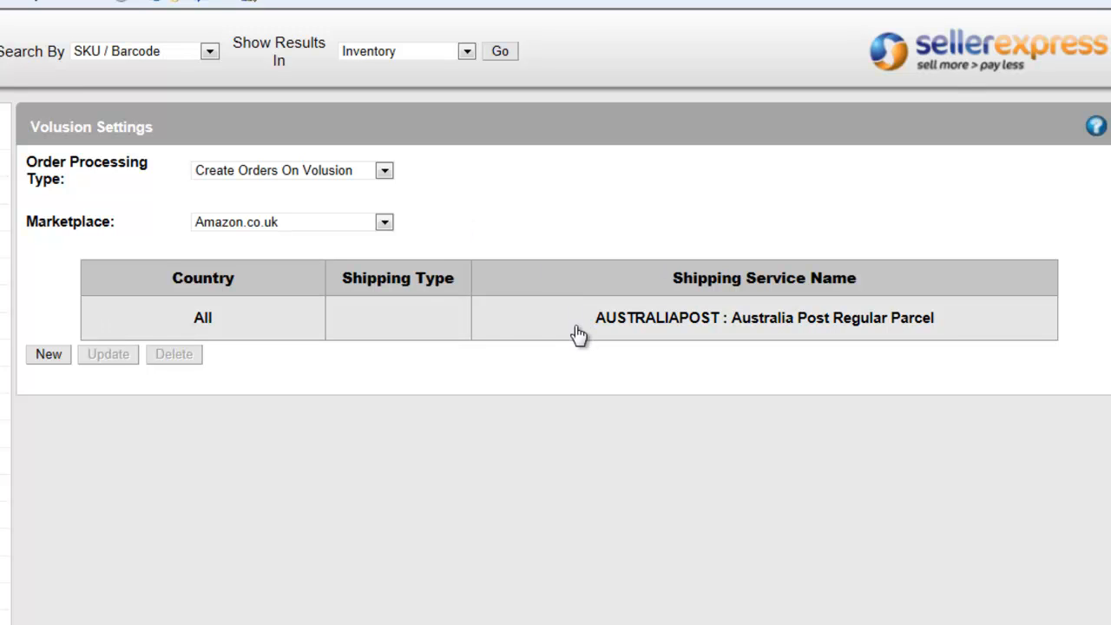
pyautogui.moveTo(438, 345)
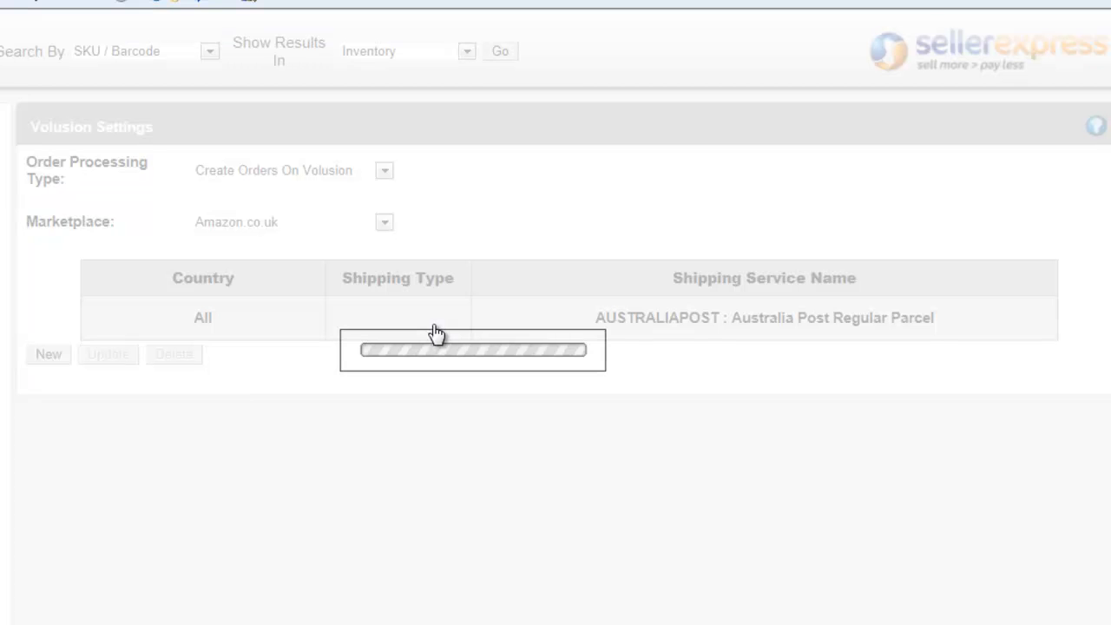
# - Switch the All-countries shipping rule to ROYALMAIL : Parcelforce Next Day and update it
pyautogui.click(853, 408)
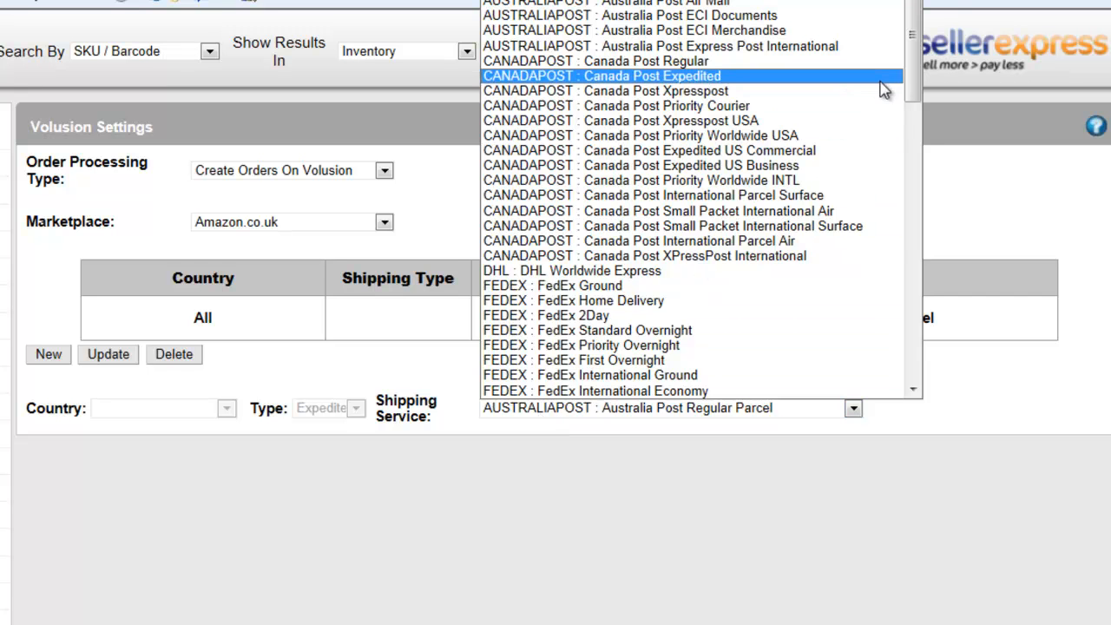
pyautogui.scroll(-3)
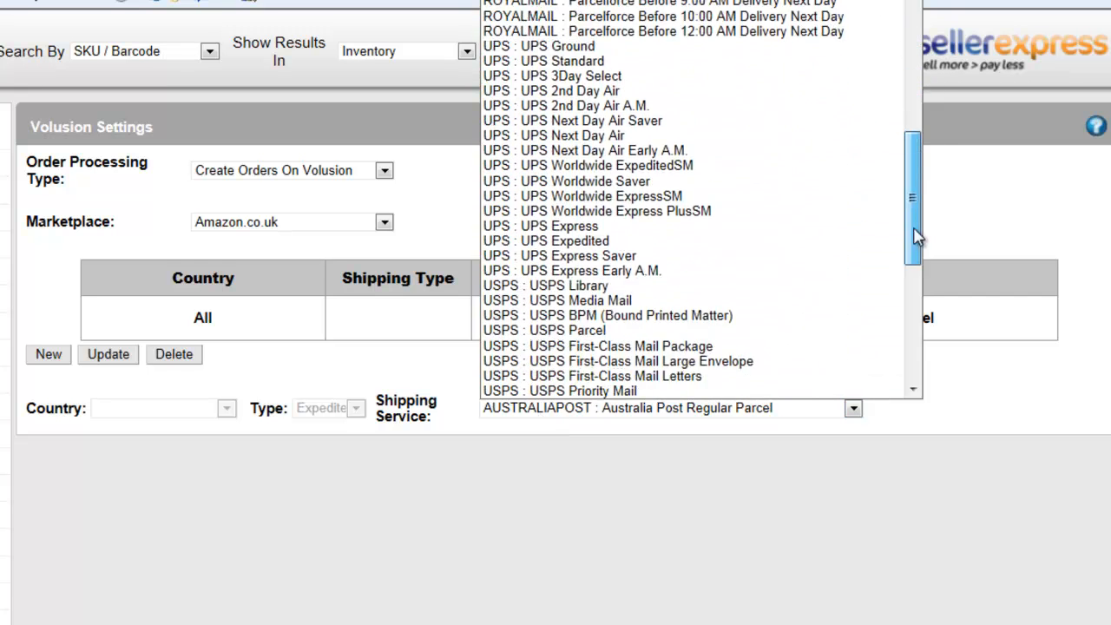
pyautogui.scroll(-3)
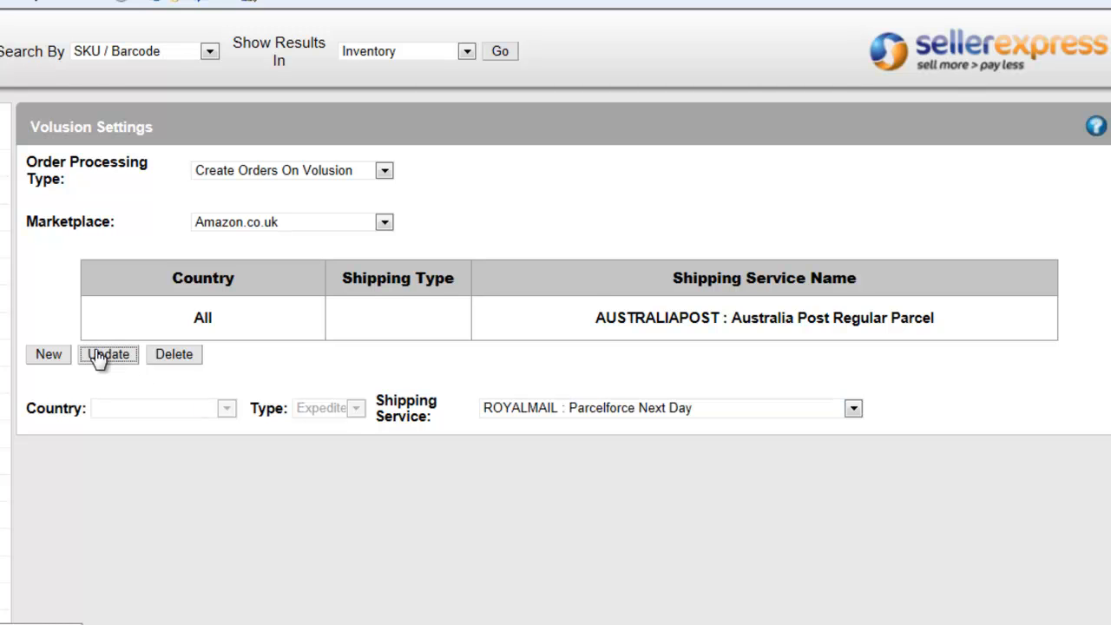
pyautogui.click(108, 355)
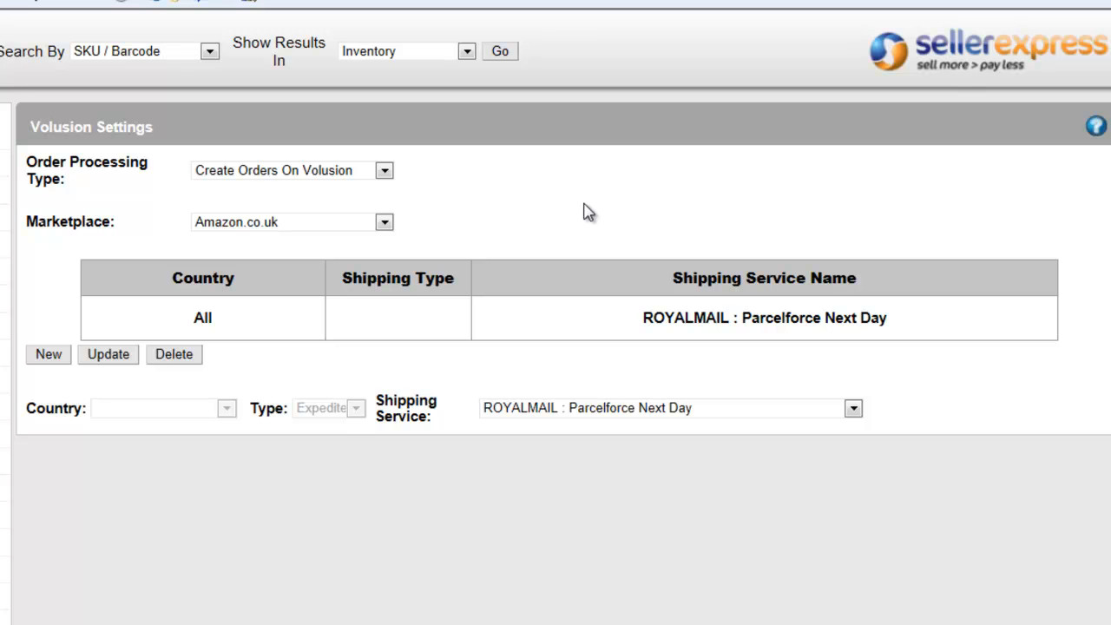
pyautogui.moveTo(282, 308)
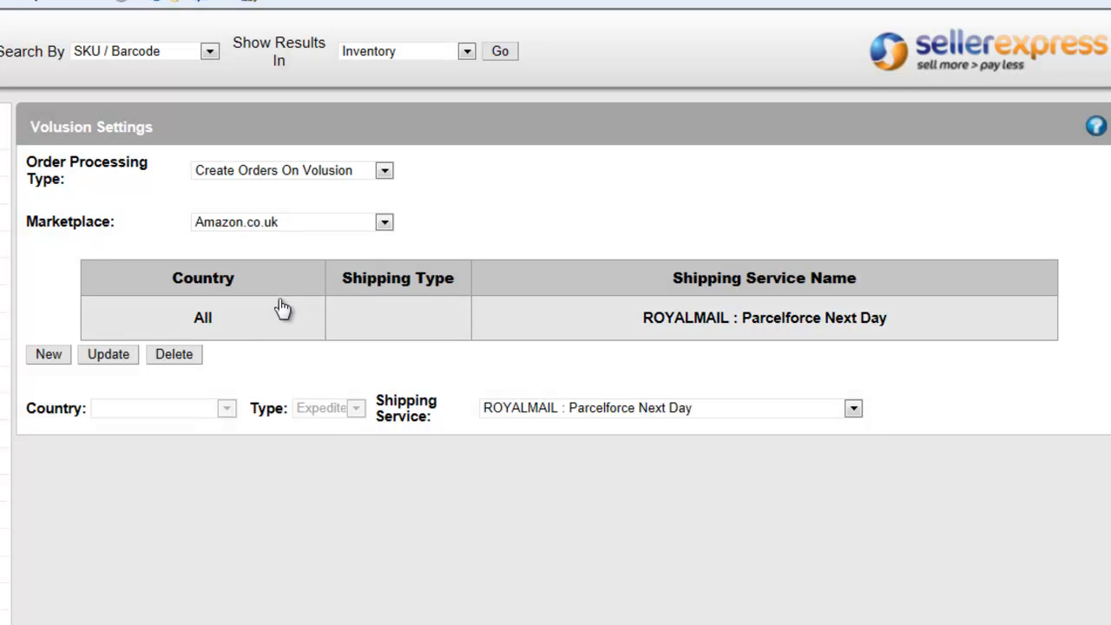
pyautogui.moveTo(647, 417)
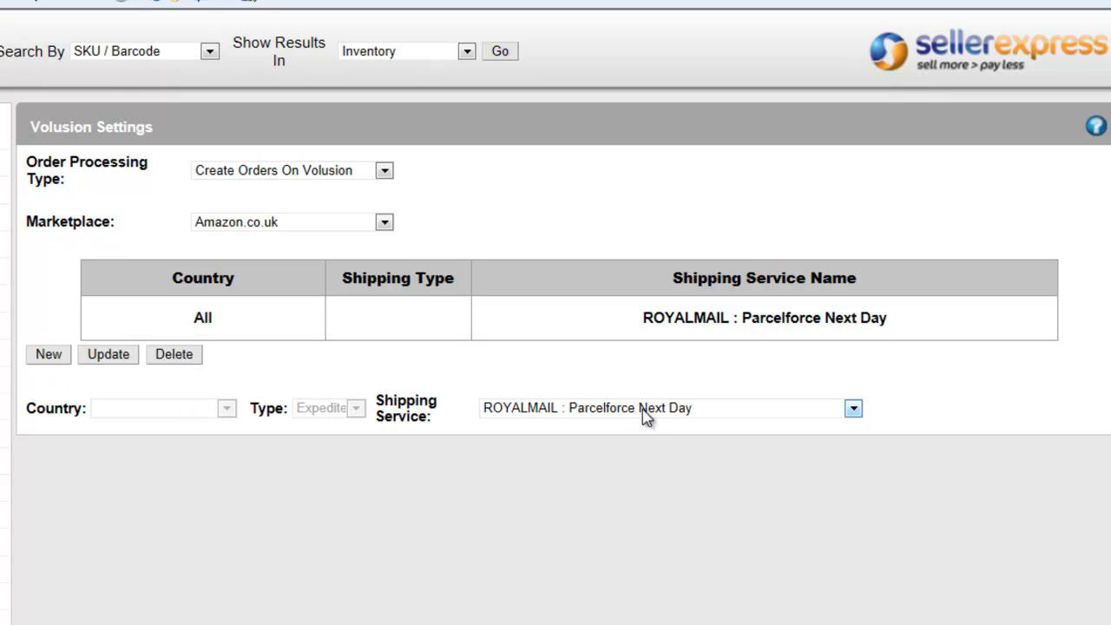
pyautogui.moveTo(644, 374)
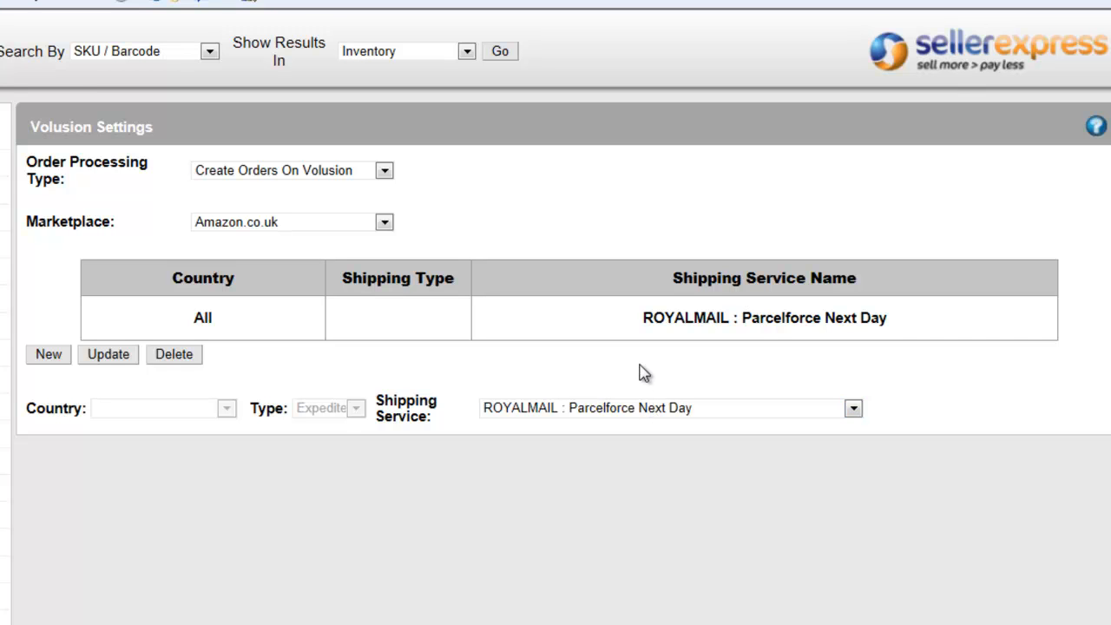
pyautogui.moveTo(644, 408)
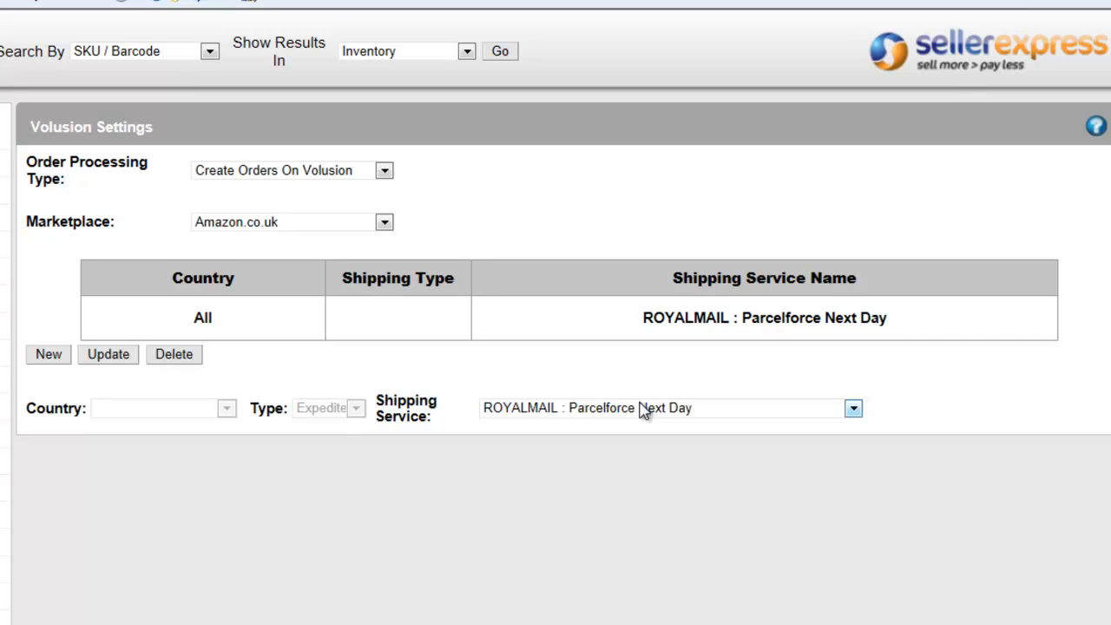
pyautogui.moveTo(642, 417)
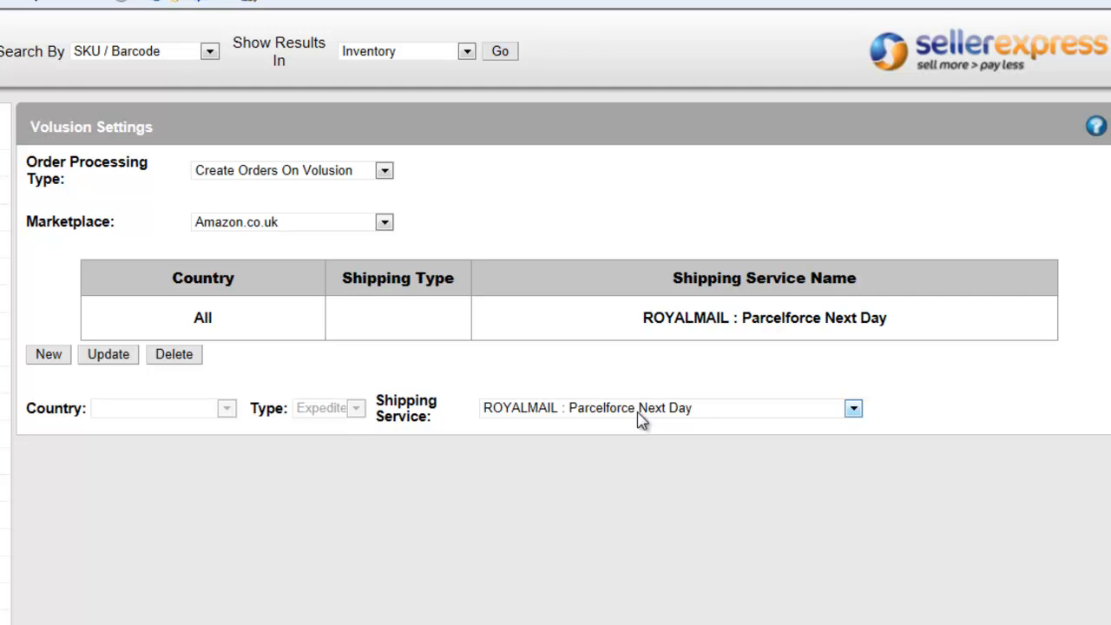
pyautogui.moveTo(925, 417)
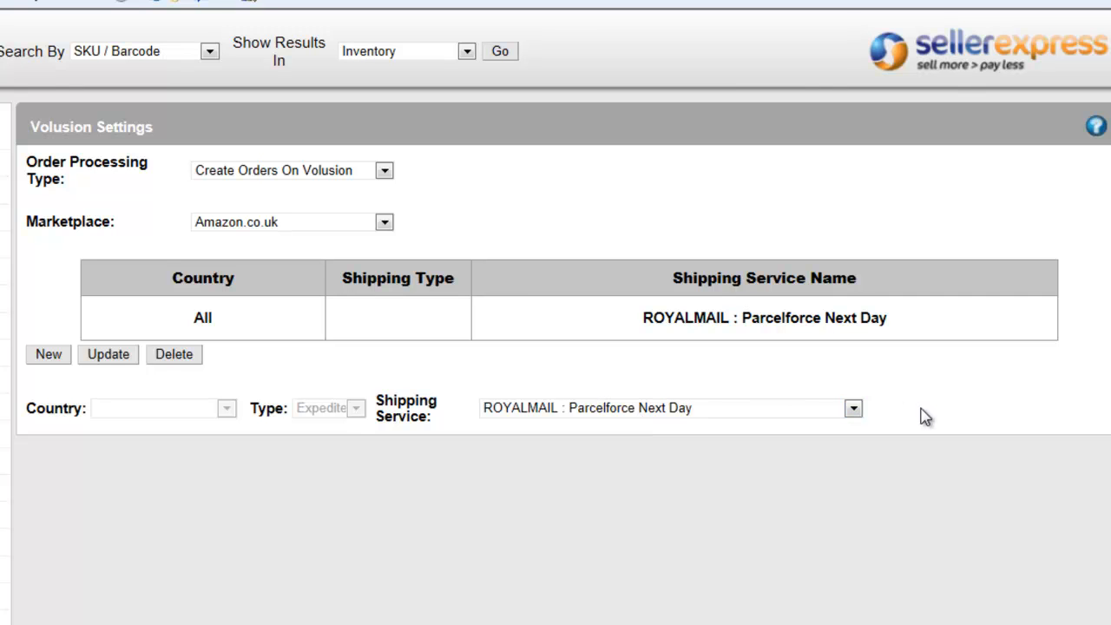